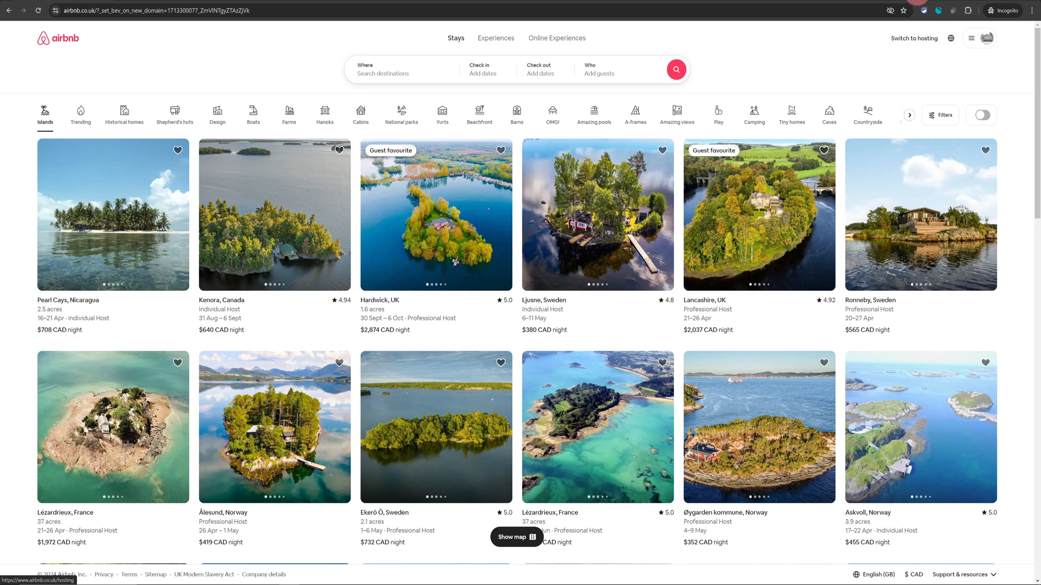
mouse_move(914, 38)
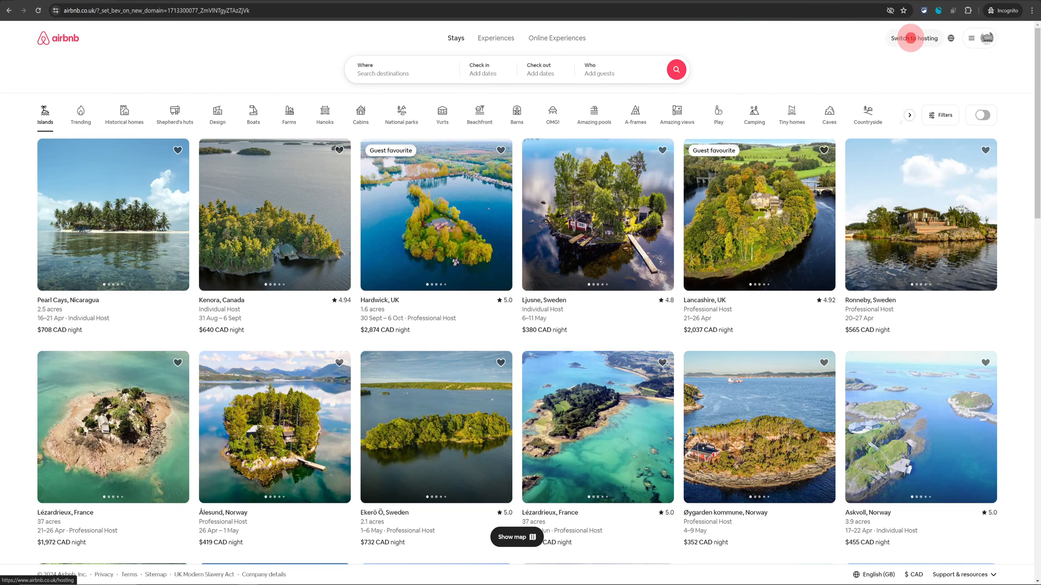
Switch Airbnb to hosting mode and show the host's listings page
click(915, 38)
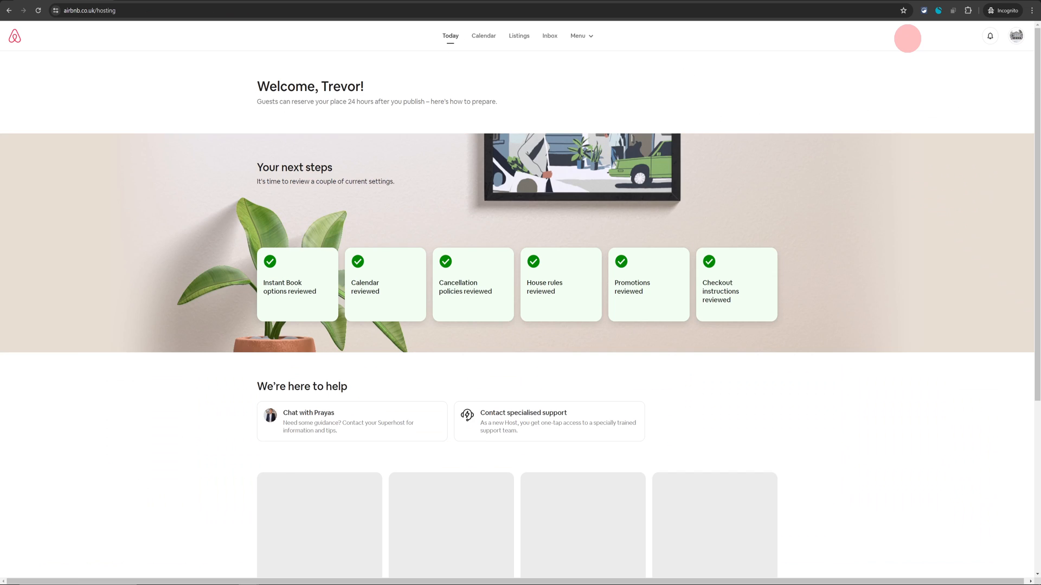
click(521, 35)
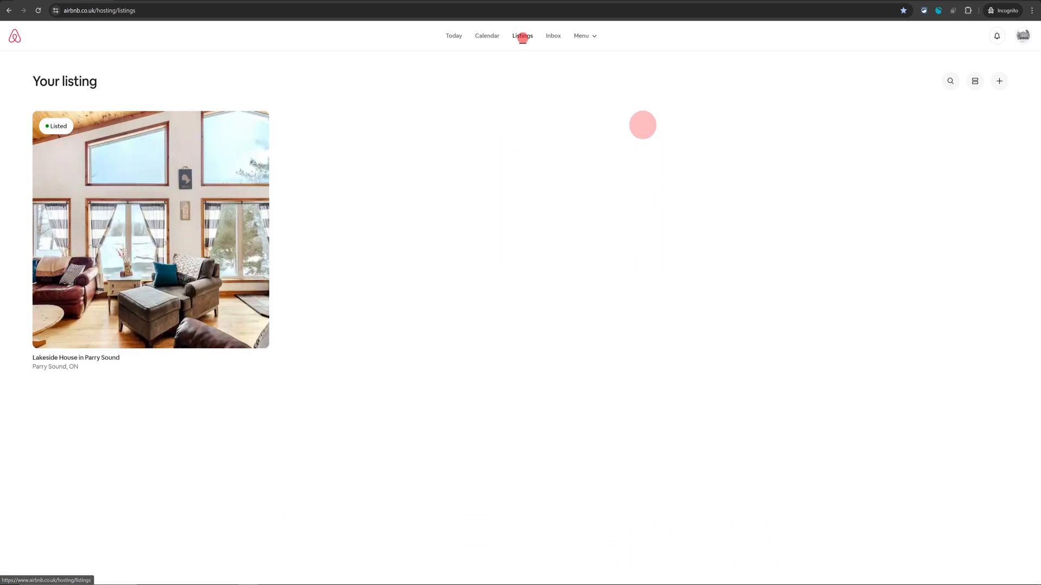
mouse_move(101, 360)
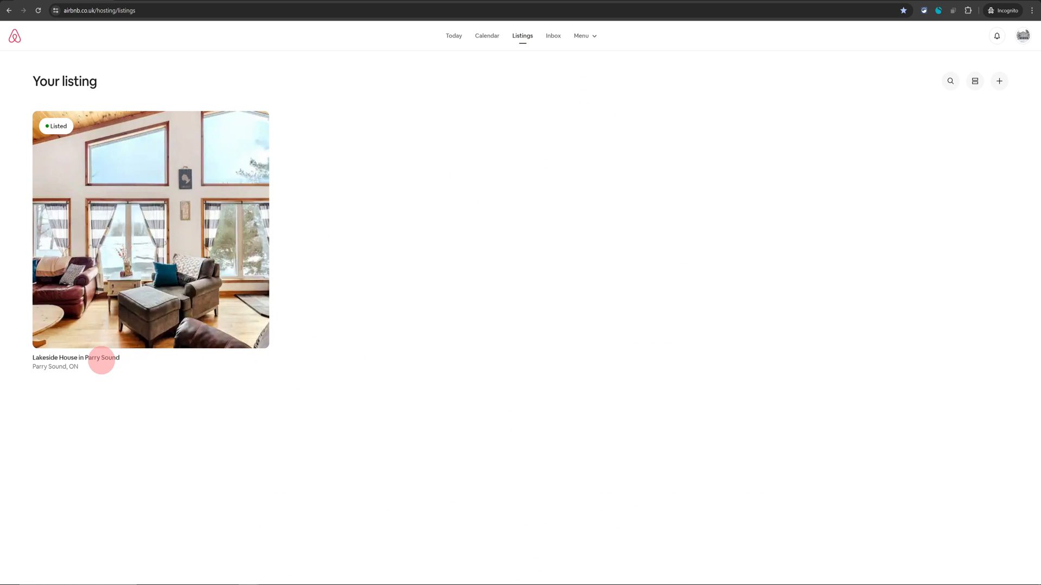
Open the Lakeside House listing editor and scroll down to the Instant Book card
click(150, 230)
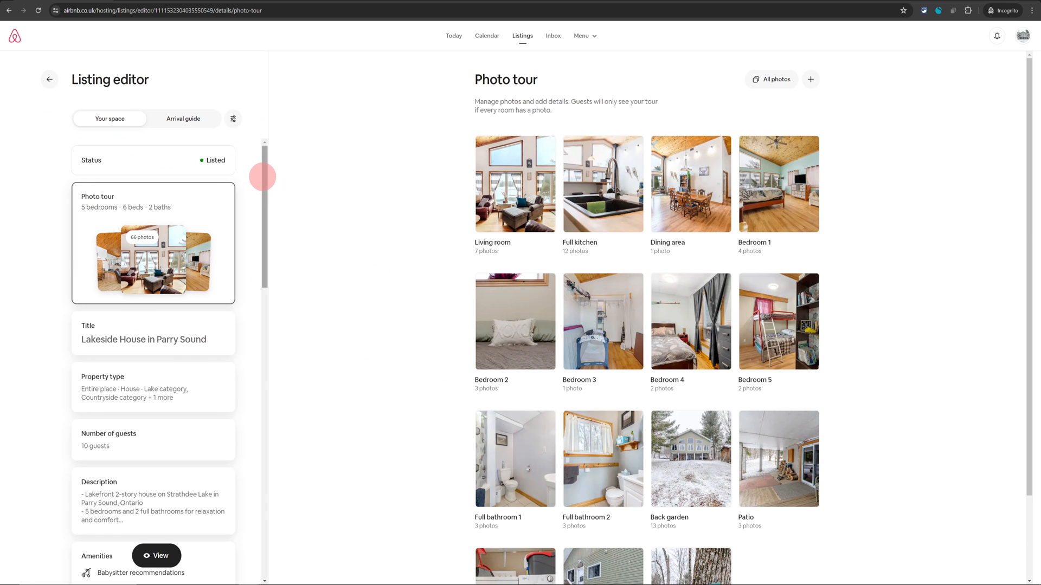
mouse_move(113, 146)
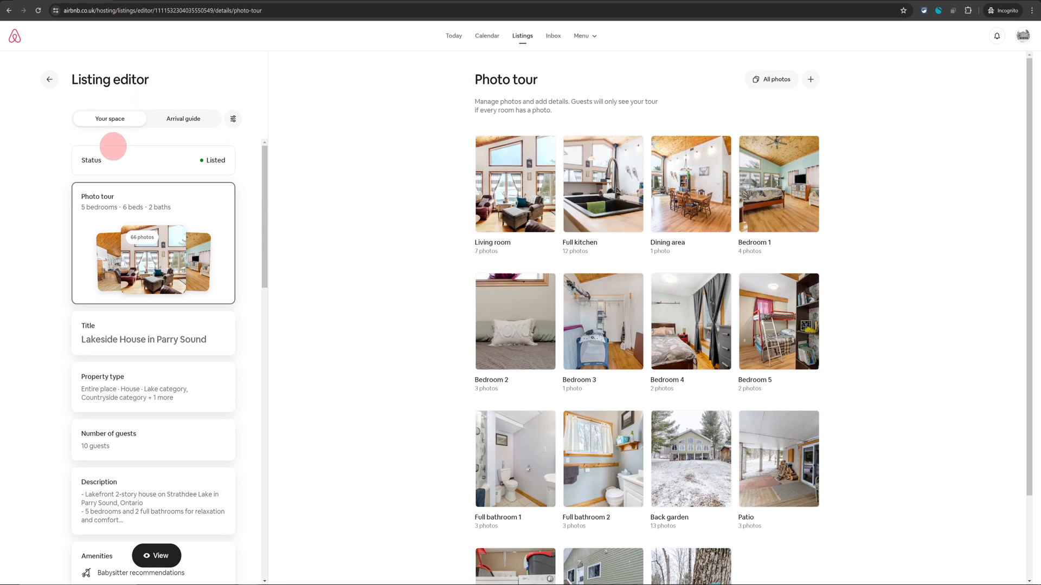
scroll(down, 3)
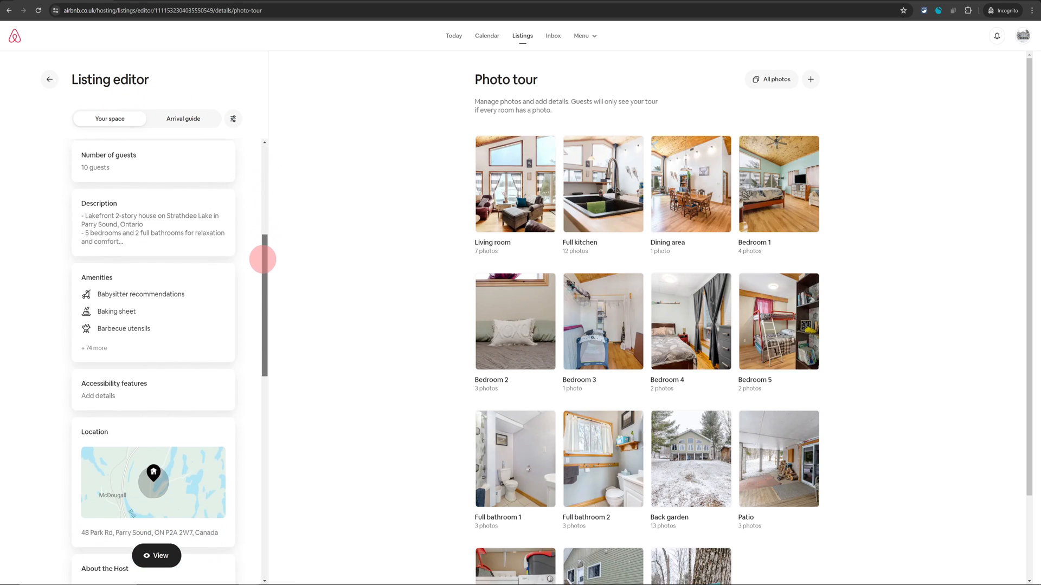
scroll(down, 3)
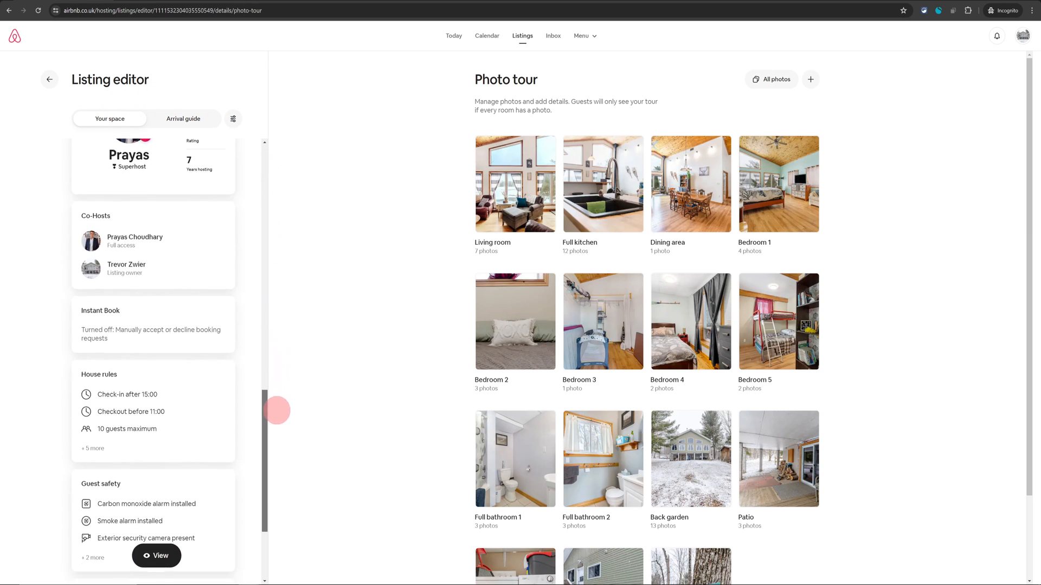
Open the listing's Instant Book settings and switch on 'Use Instant Book'
click(153, 324)
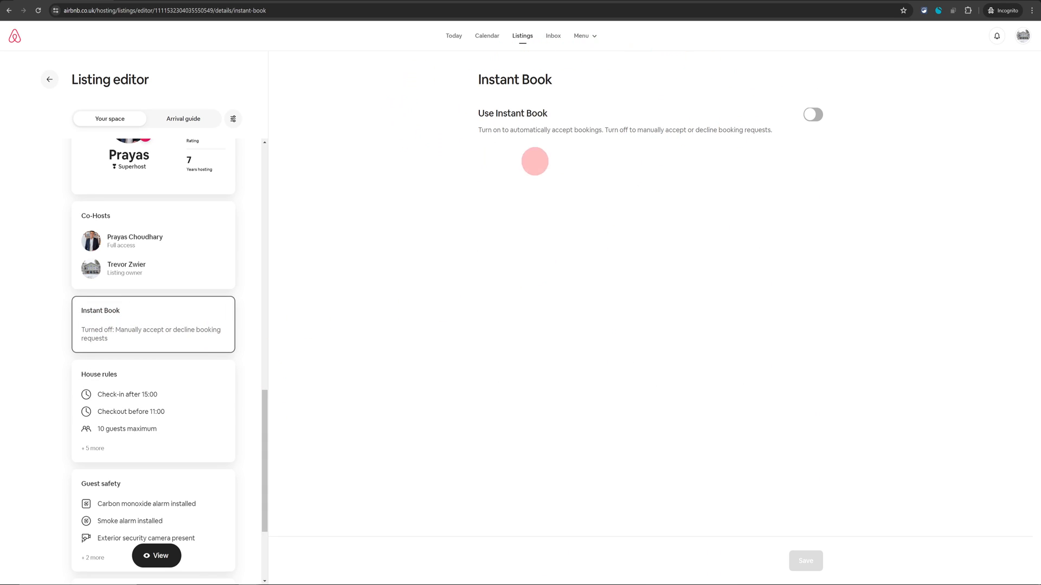
mouse_move(848, 82)
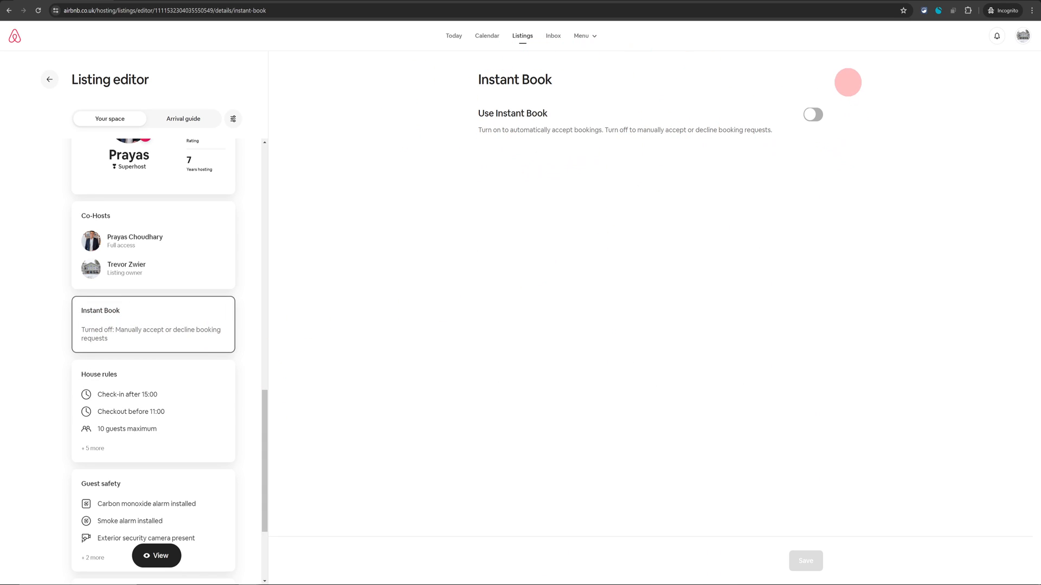
mouse_move(815, 138)
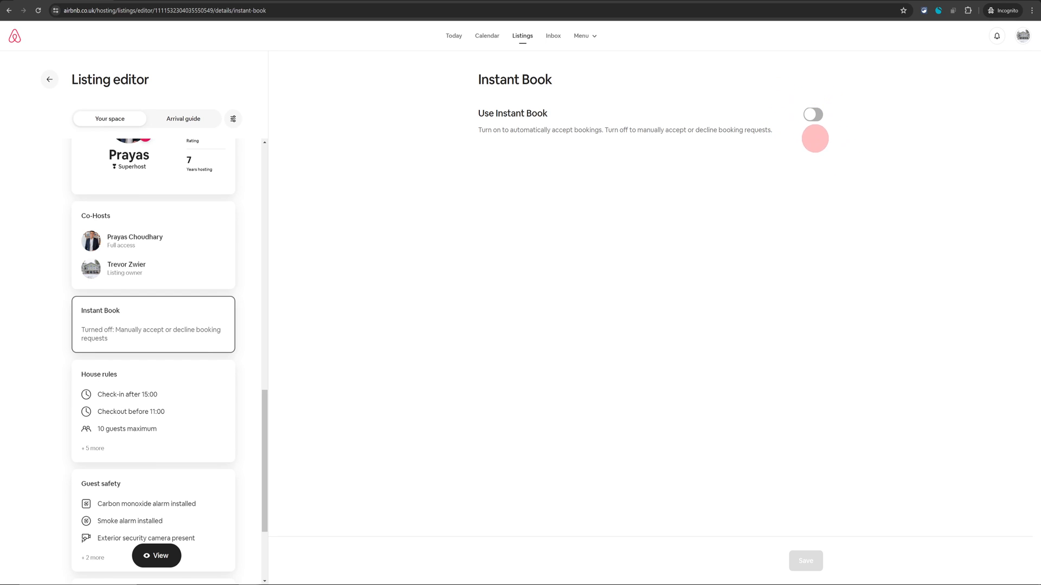
click(813, 115)
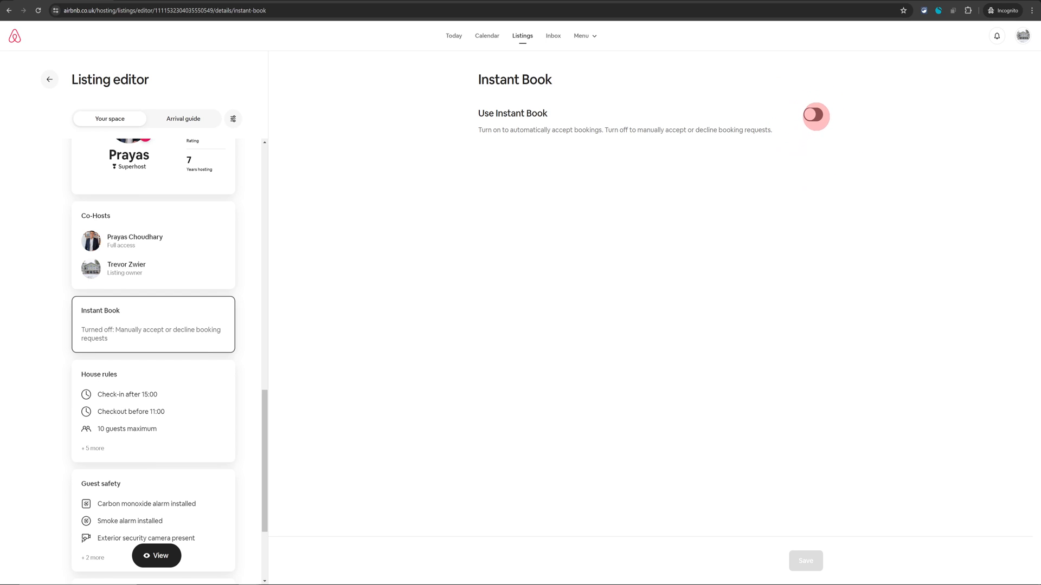
click(813, 114)
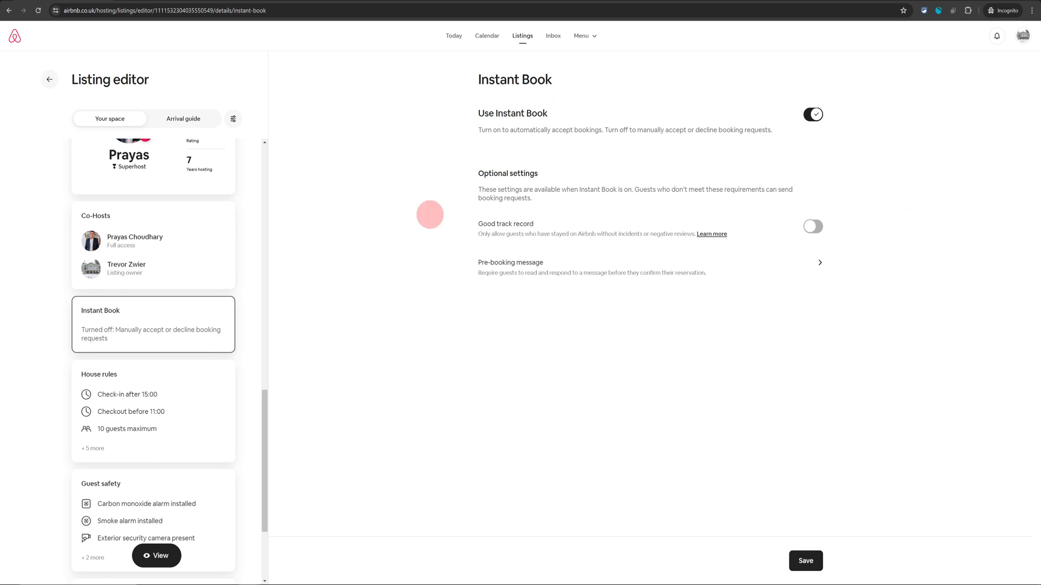
mouse_move(531, 178)
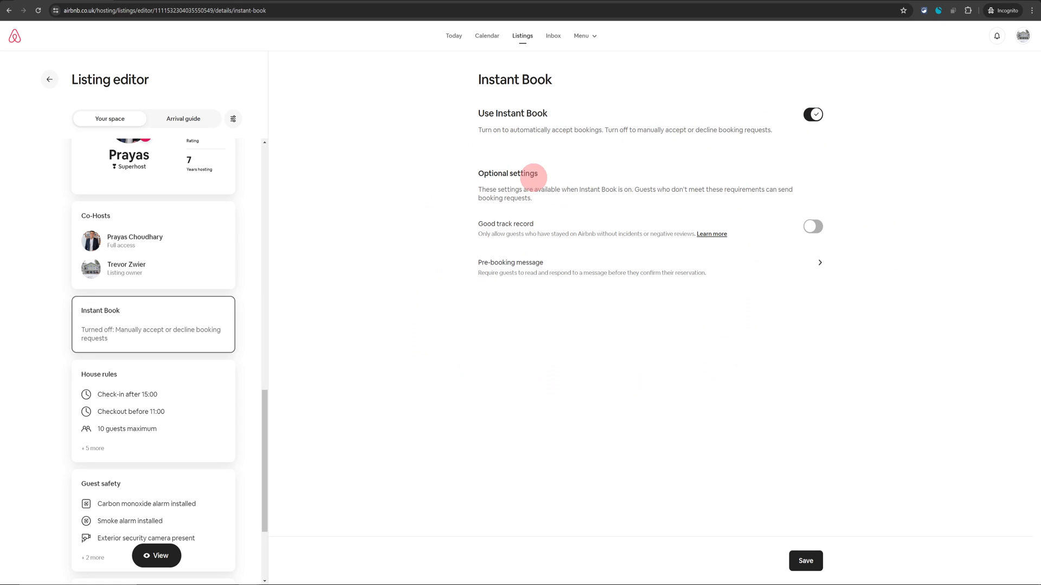
mouse_move(490, 240)
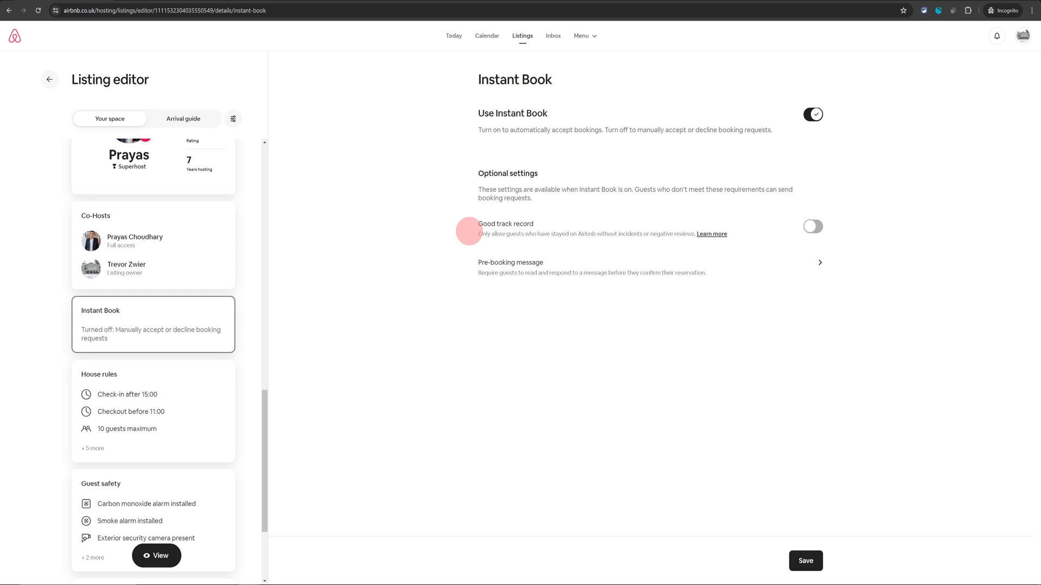
Switch on the Good track record toggle under Instant Book's optional settings
click(812, 227)
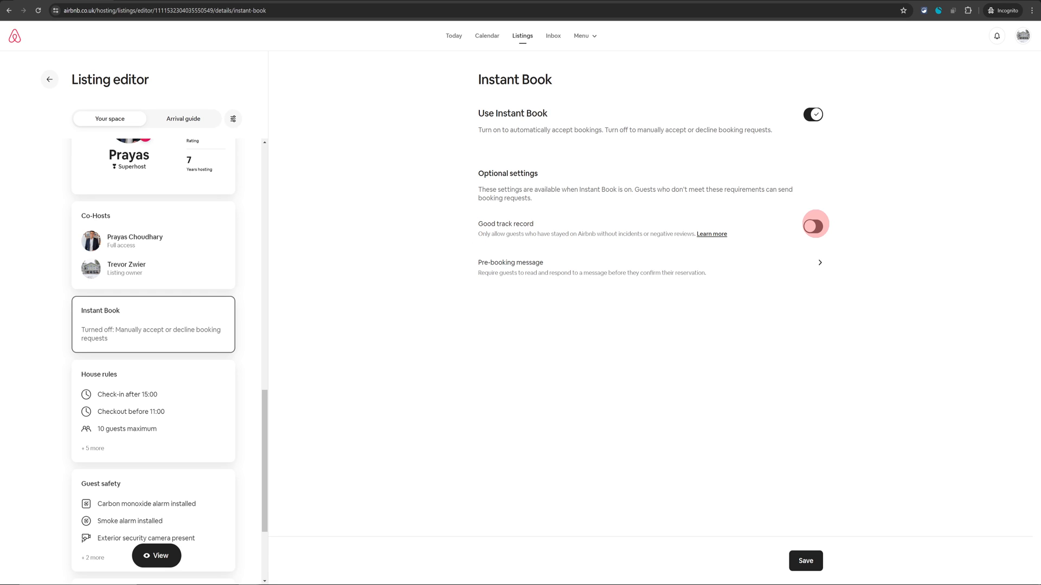
click(813, 225)
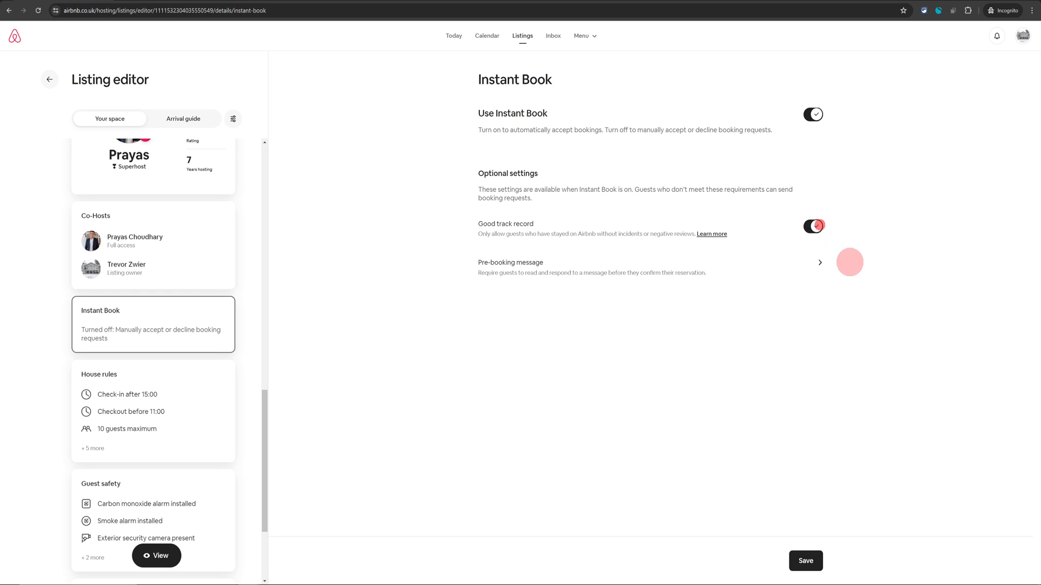
click(812, 226)
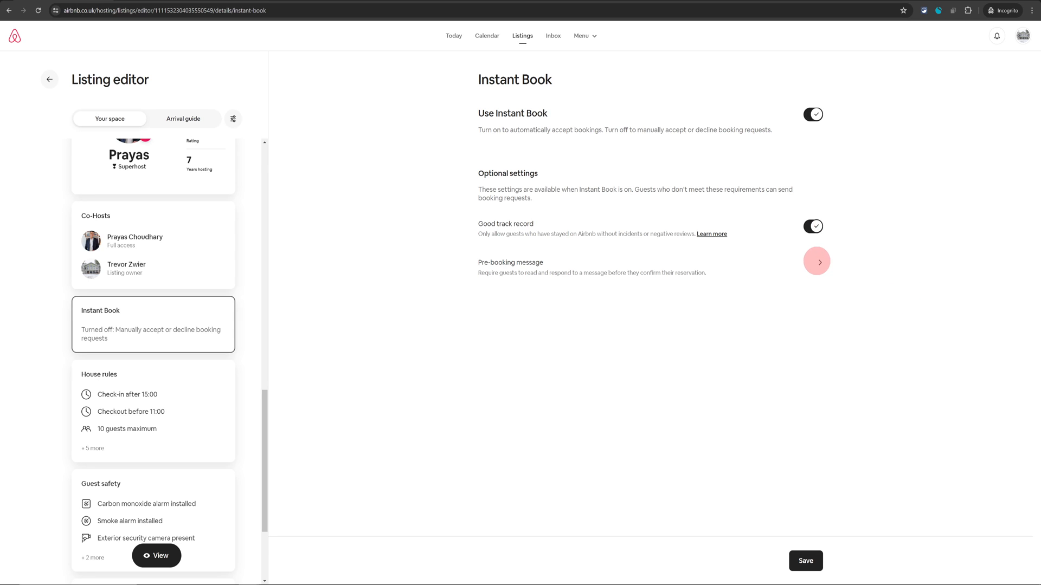
Save a pre-booking message asking guests' visit purpose and companions, then save Instant Book
click(816, 261)
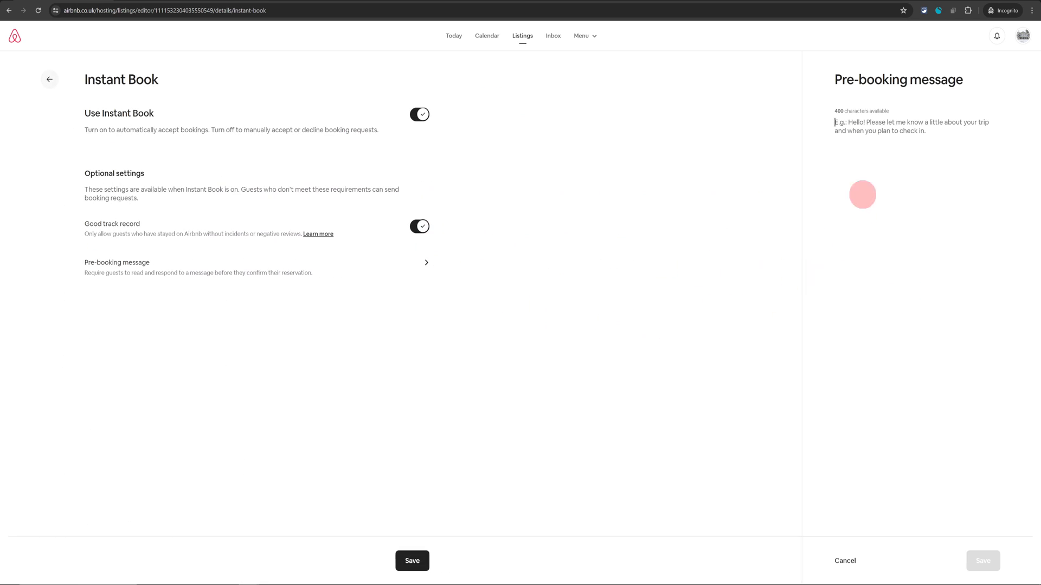
mouse_move(873, 149)
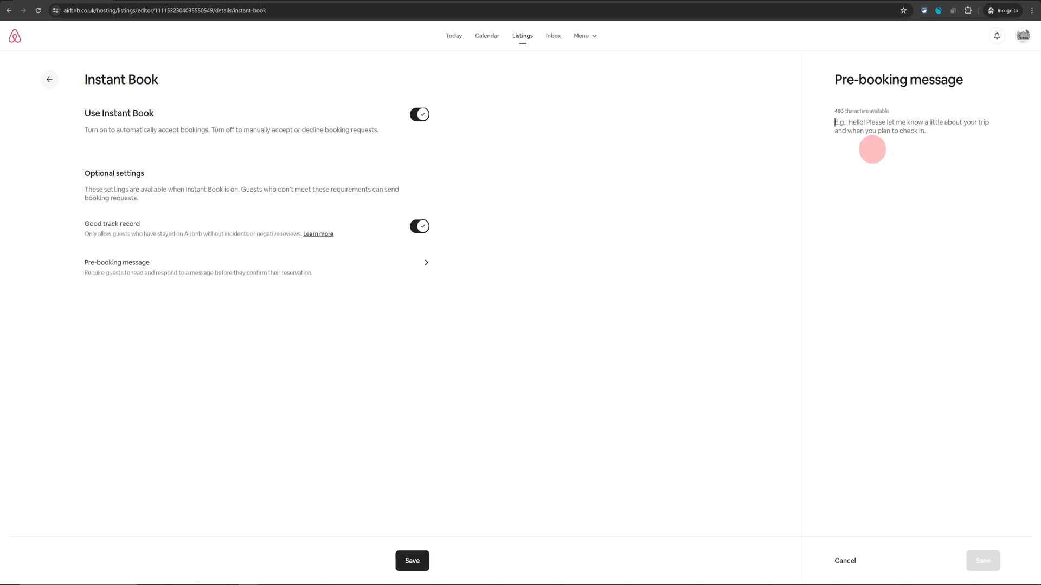
text(Thanks for choosing to)
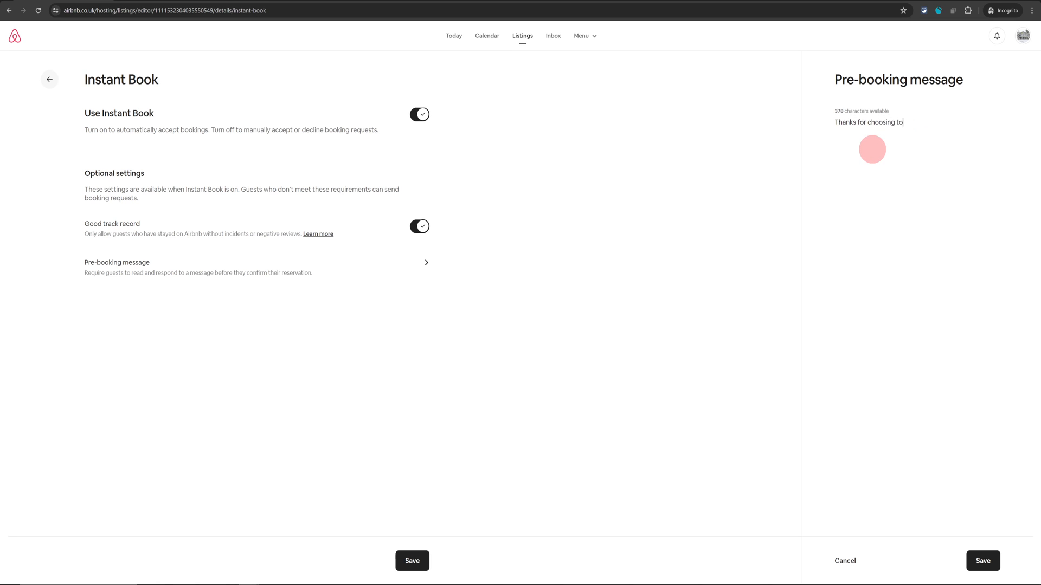
text(stay at our p)
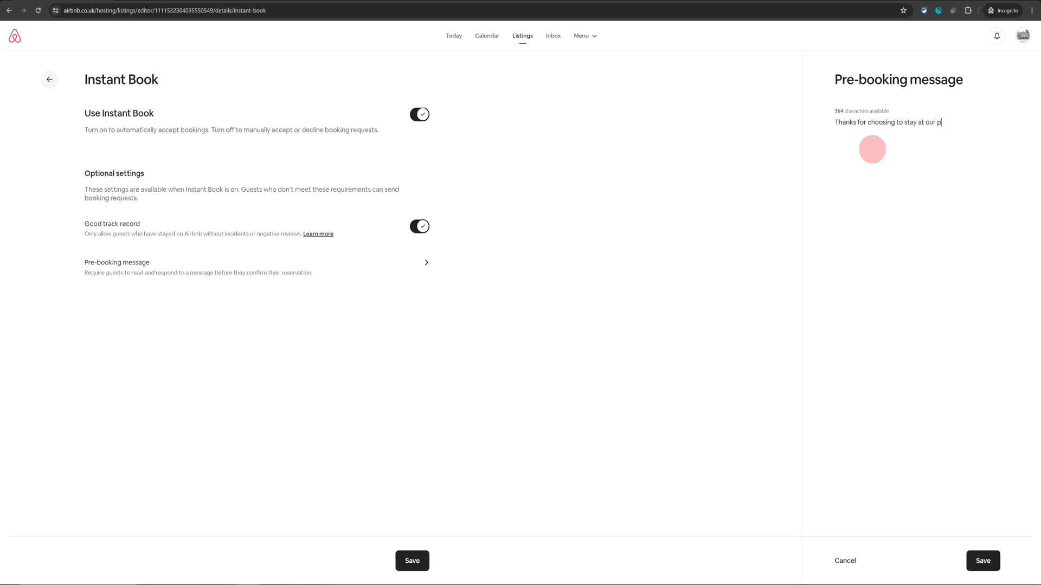
text(operty, please share the pur)
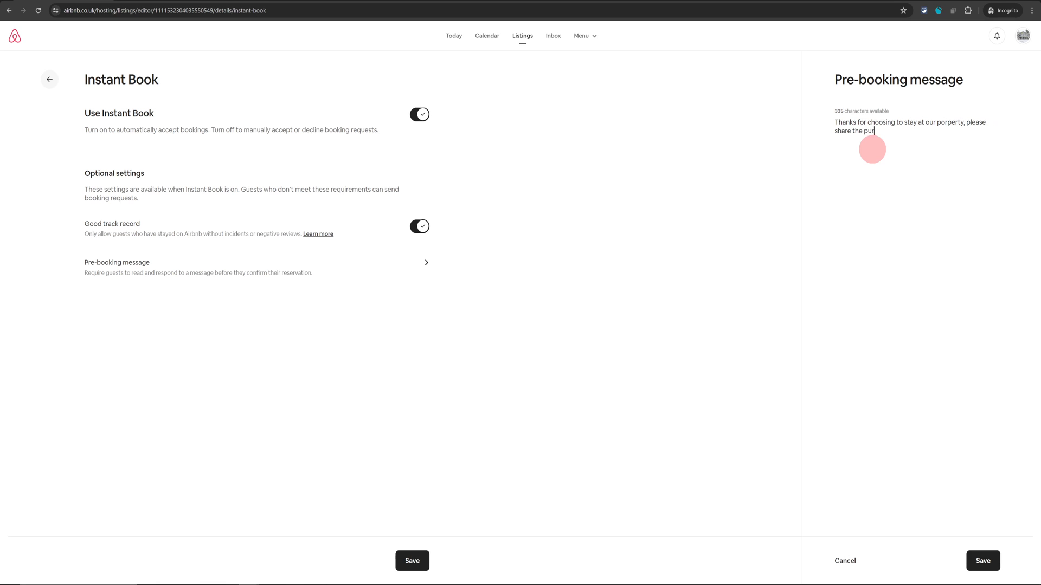
text(pose of your)
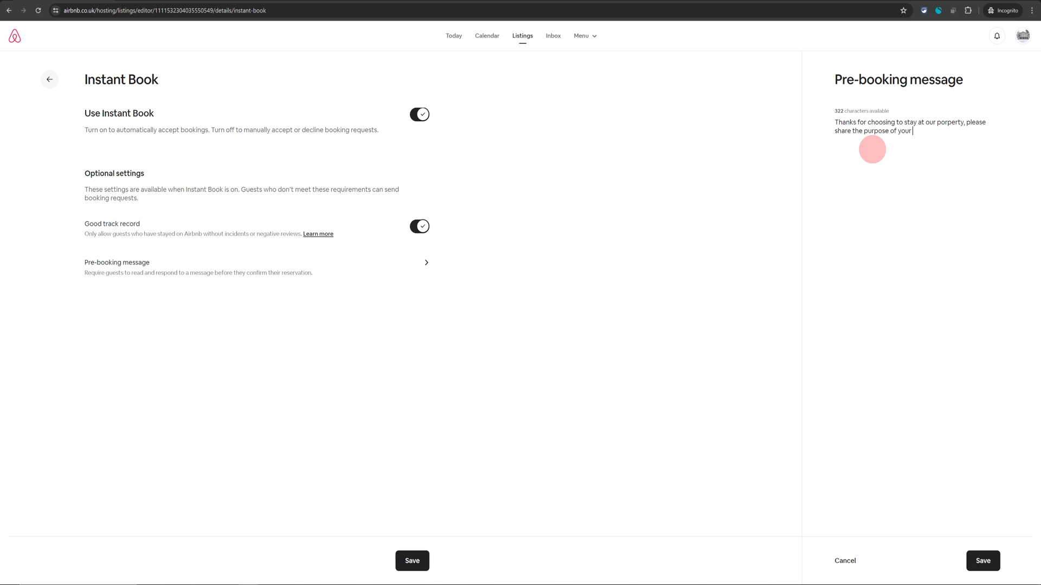
text(visit and who)
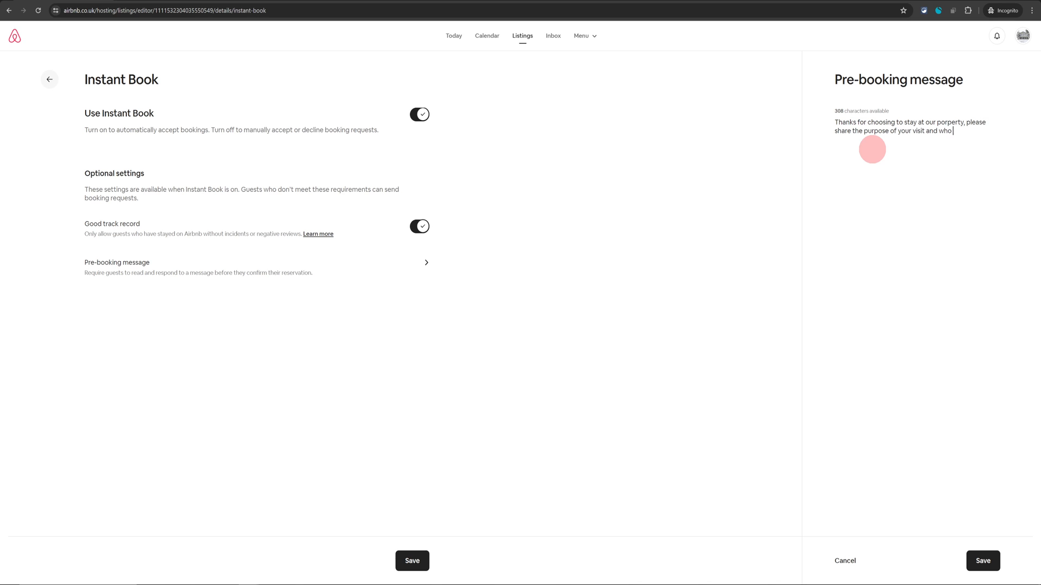
text(will be occampnaying you.)
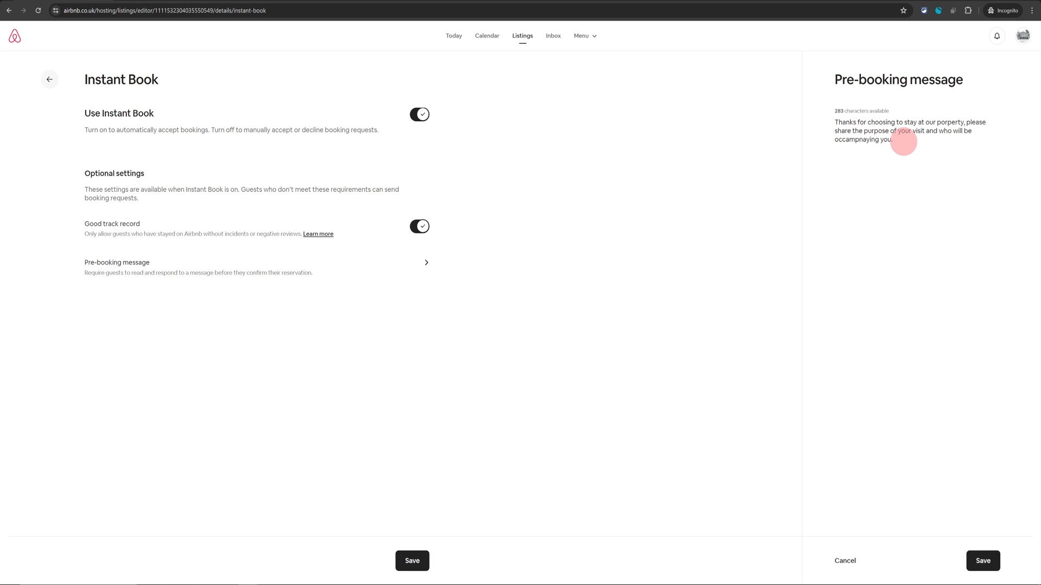
mouse_move(982, 561)
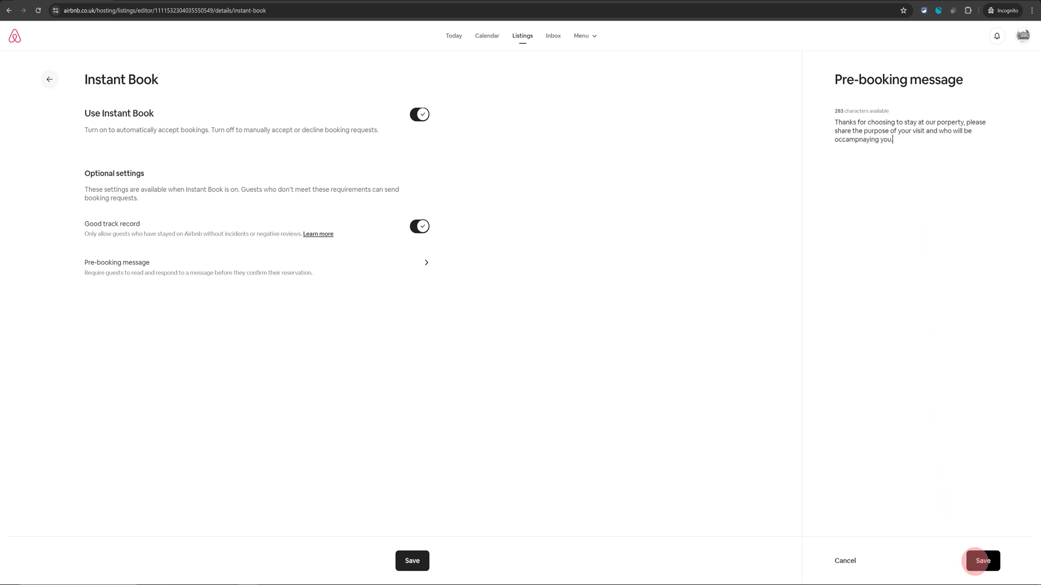
click(981, 559)
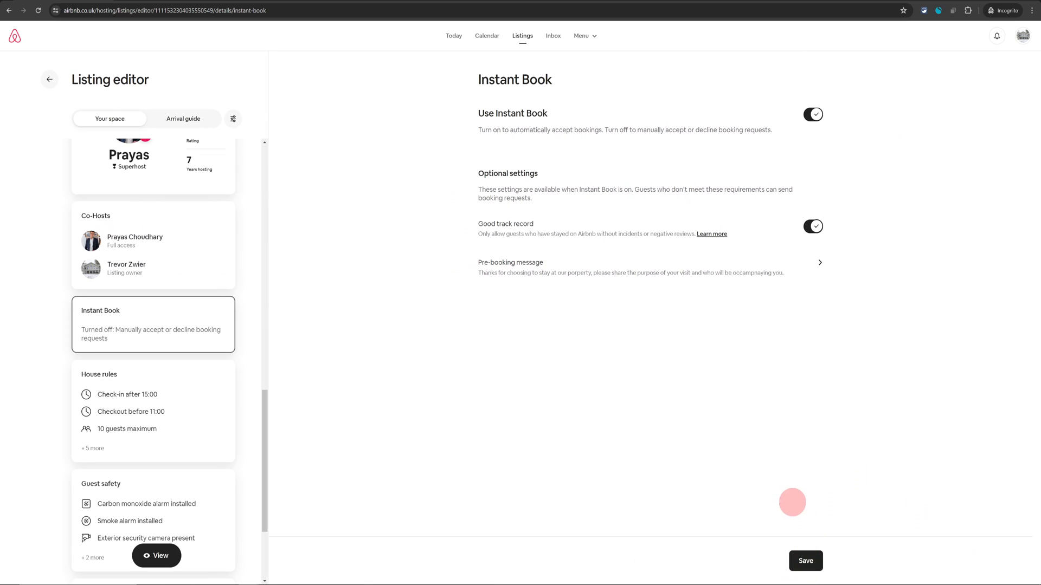
mouse_move(776, 540)
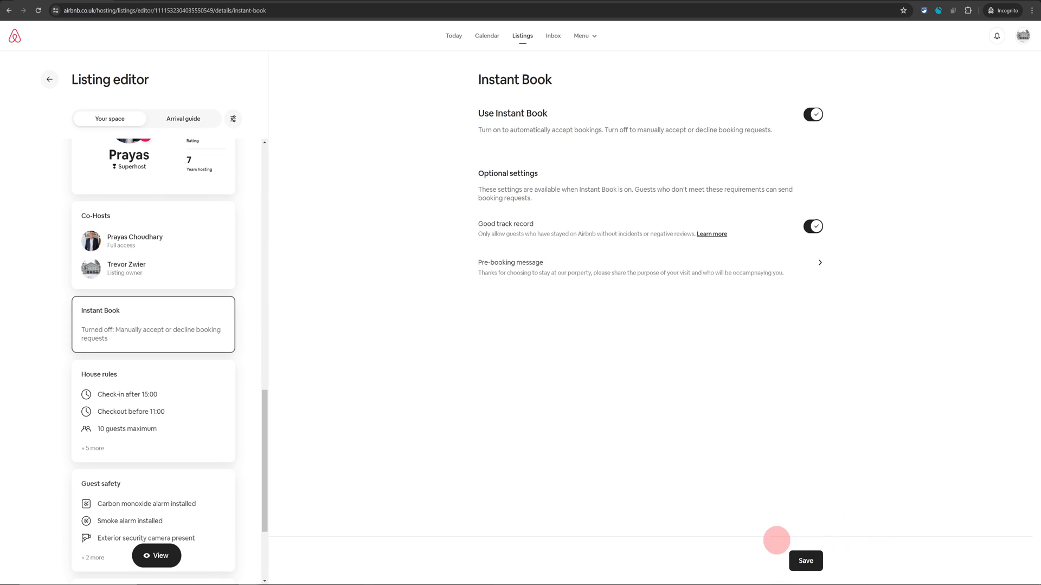
click(805, 561)
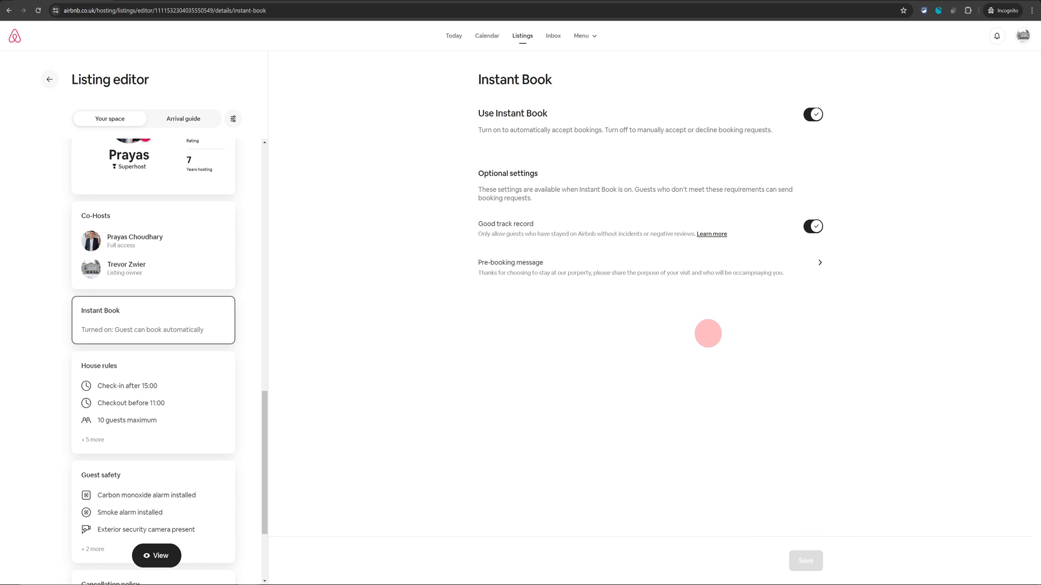
mouse_move(662, 215)
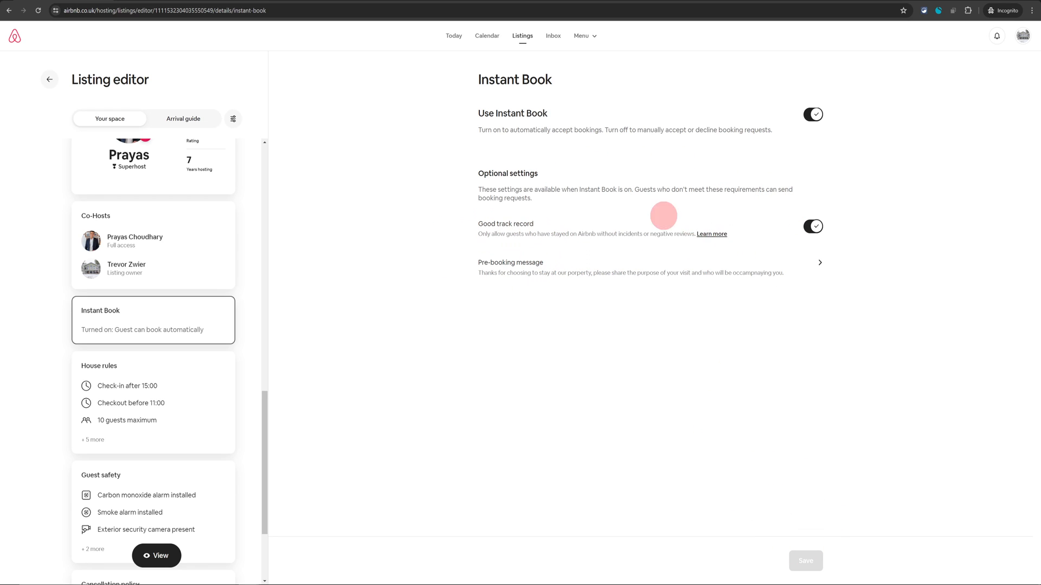
mouse_move(512, 234)
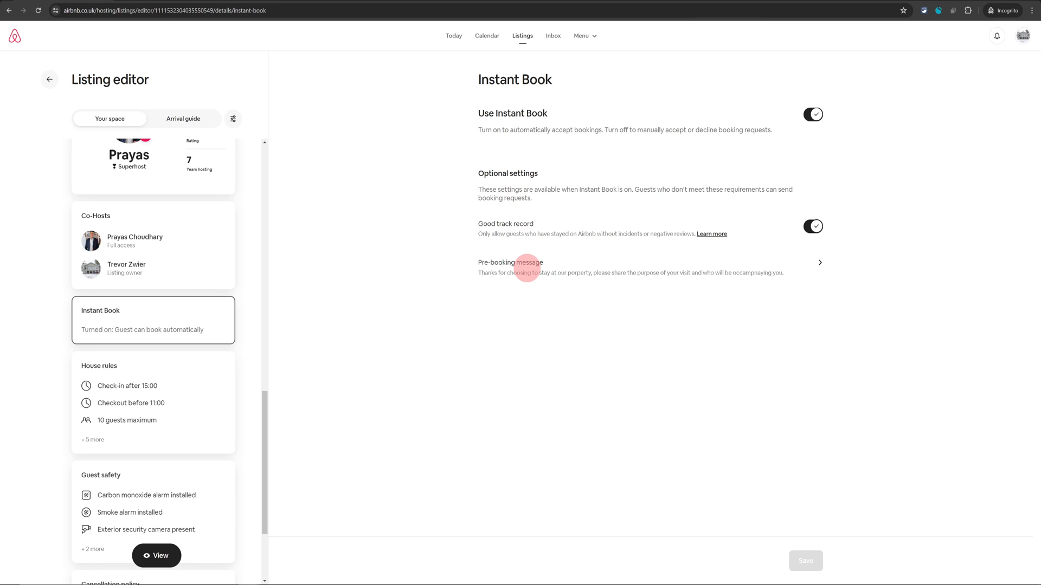
mouse_move(700, 380)
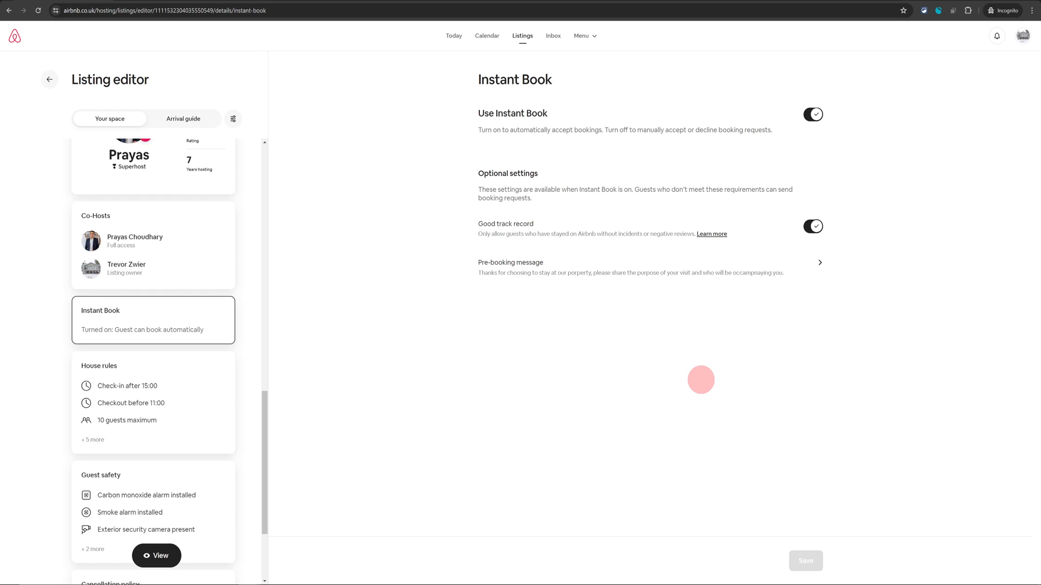